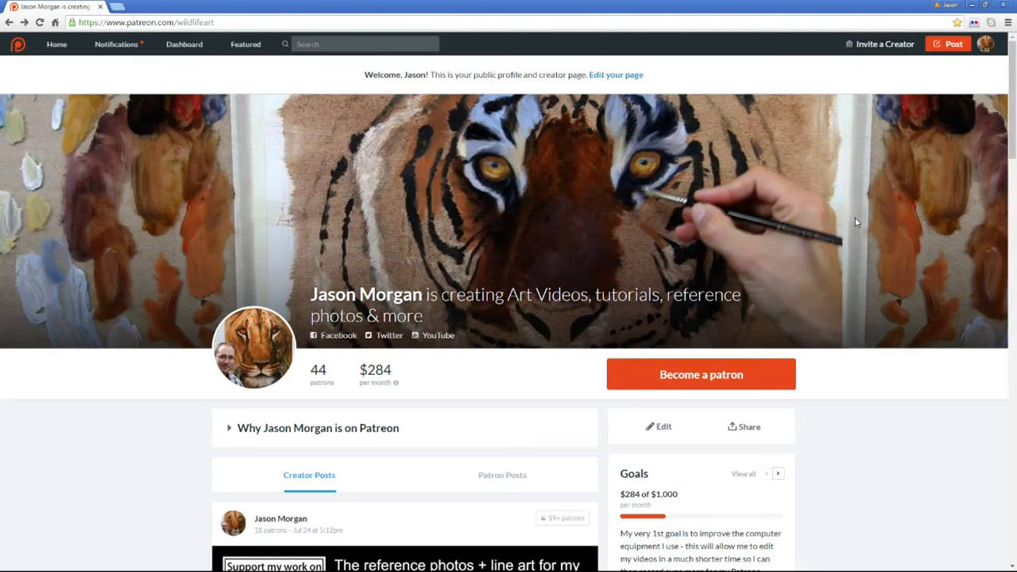
pyautogui.moveTo(185, 45)
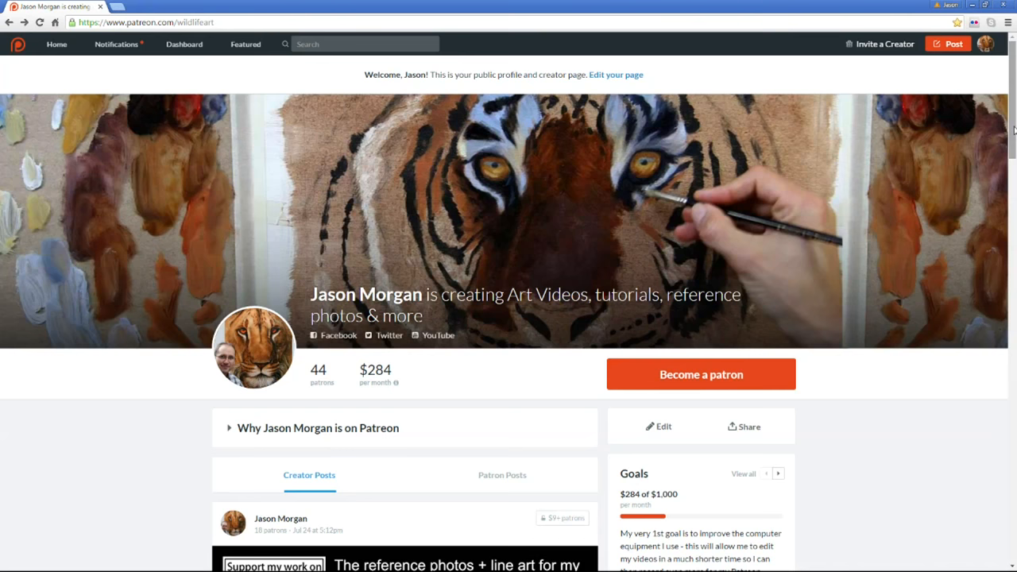
pyautogui.scroll(-3)
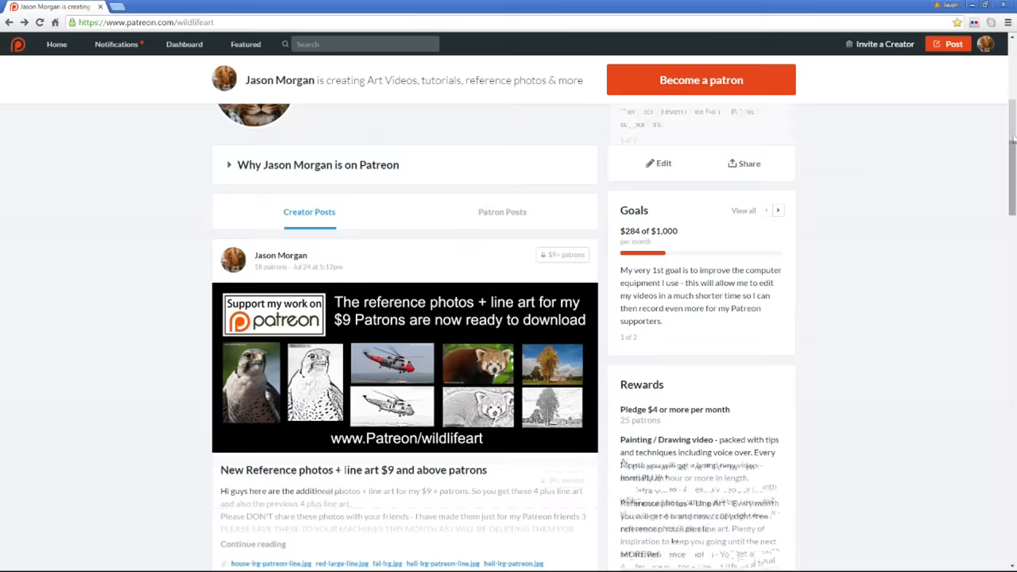
pyautogui.scroll(-3)
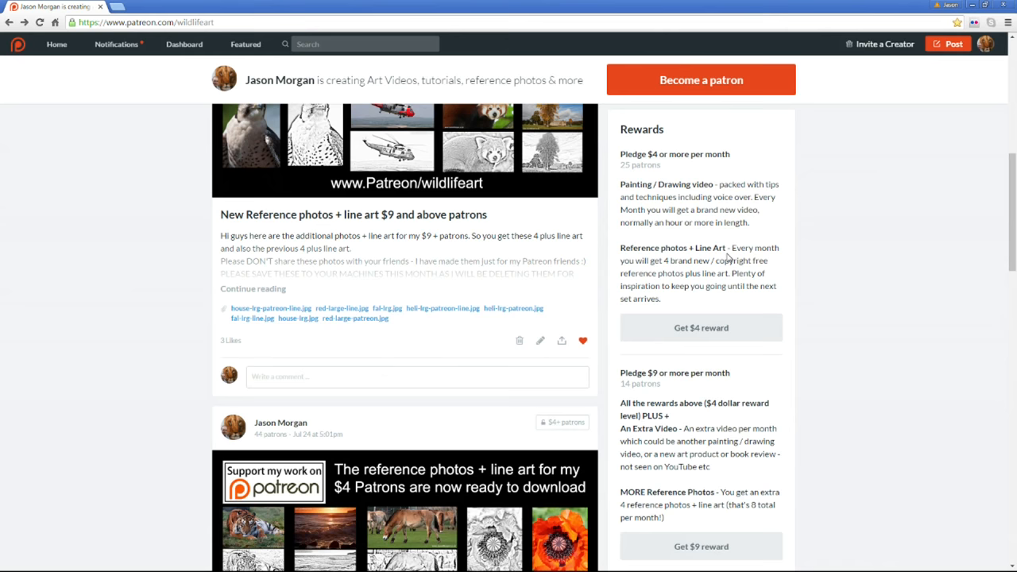
pyautogui.scroll(-3)
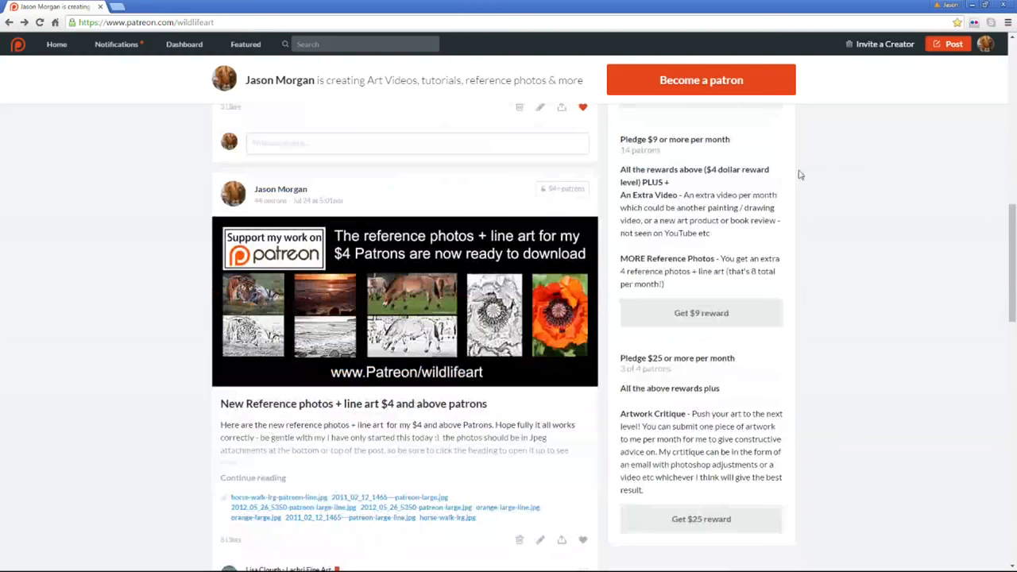
pyautogui.scroll(3)
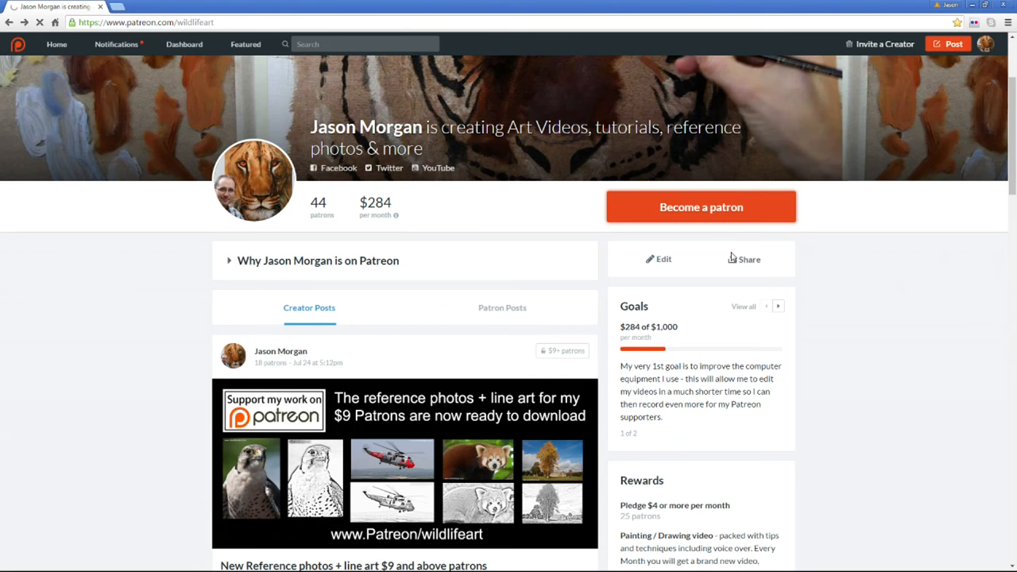
pyautogui.click(699, 206)
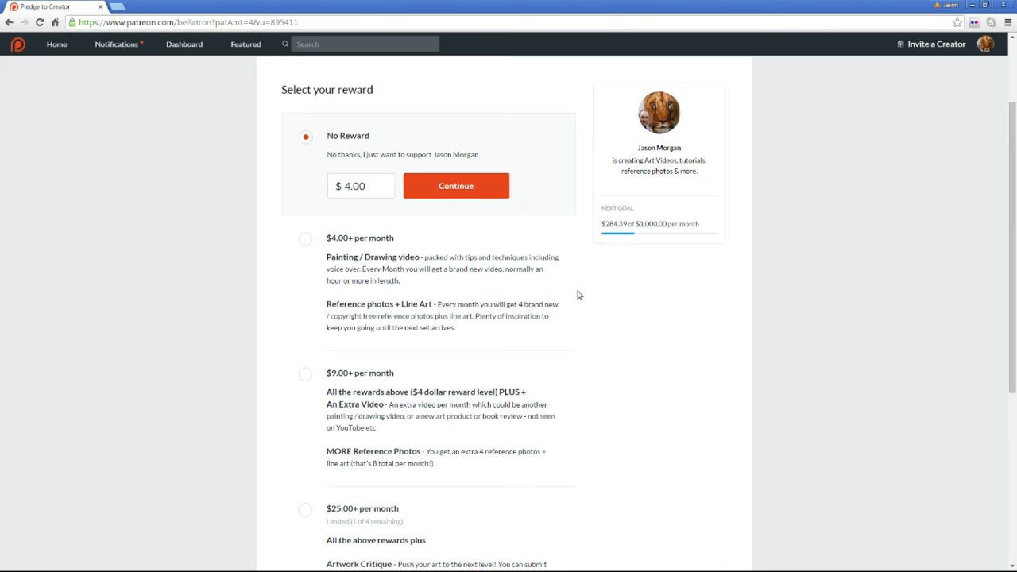
pyautogui.moveTo(493, 267)
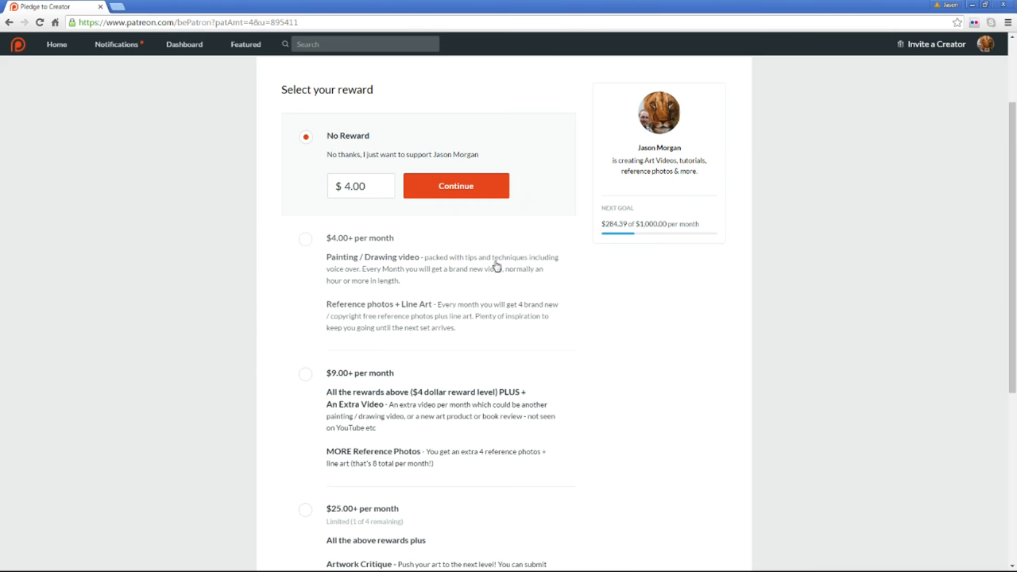
pyautogui.click(305, 238)
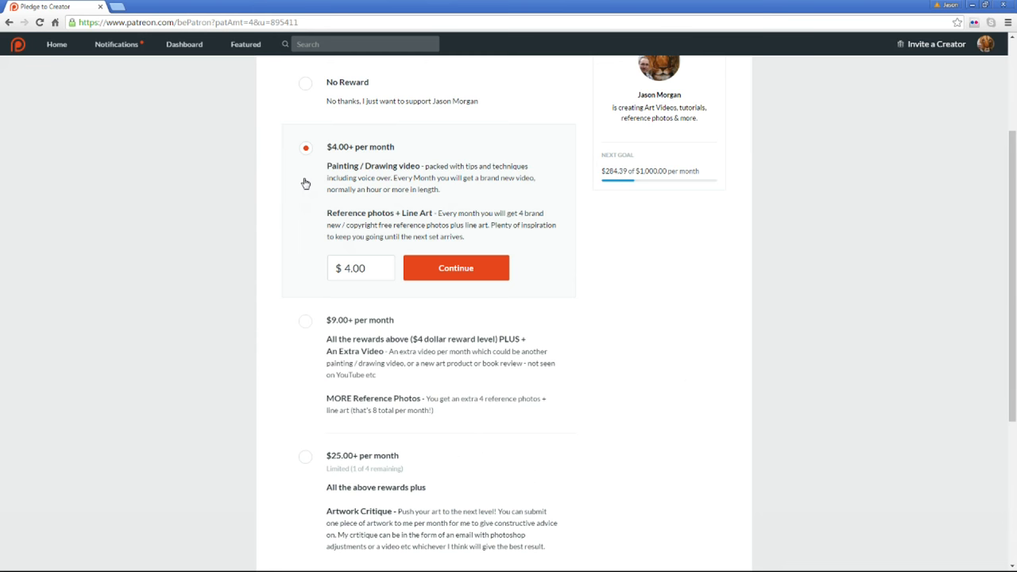
pyautogui.scroll(3)
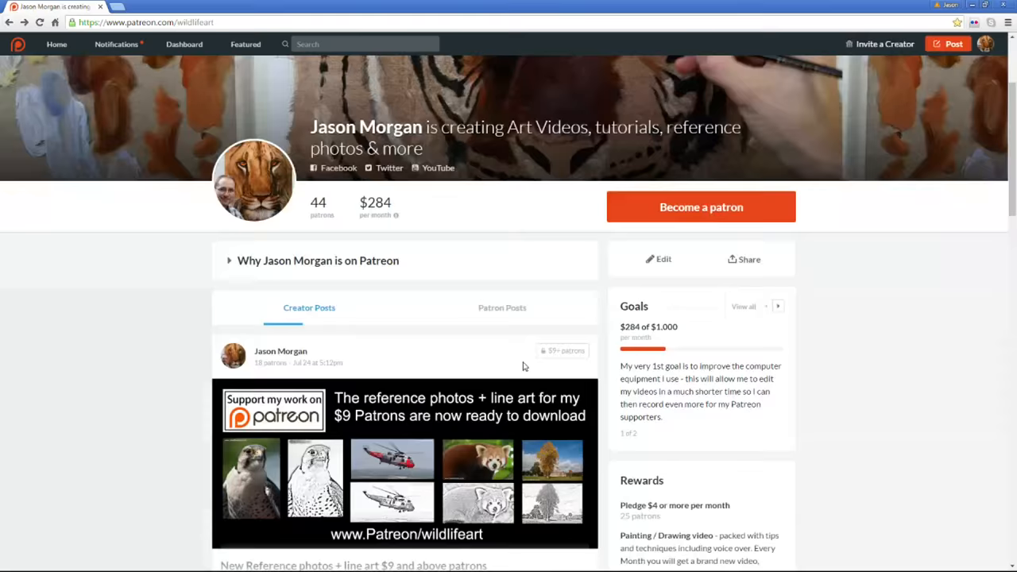
pyautogui.scroll(-3)
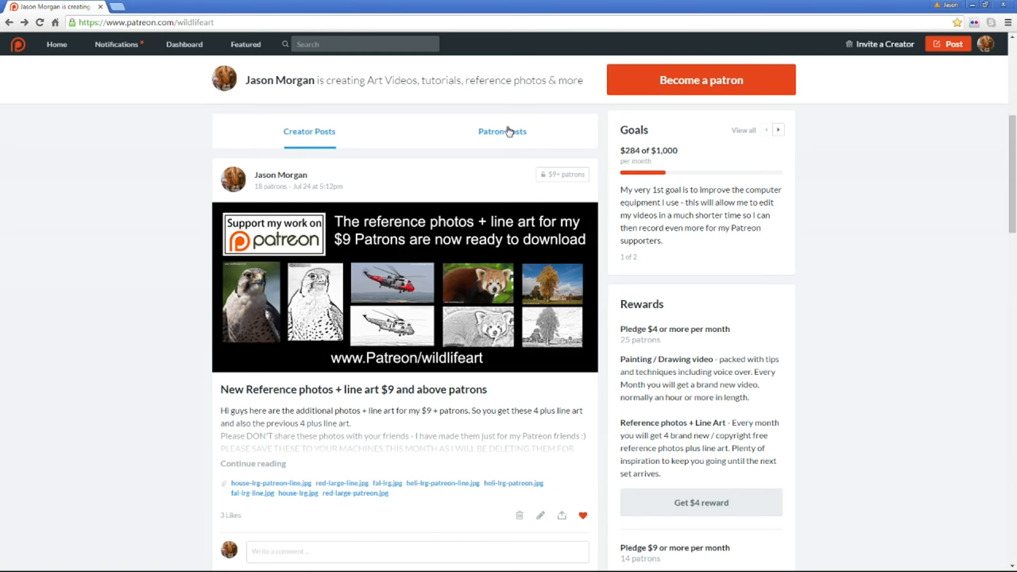
pyautogui.click(502, 130)
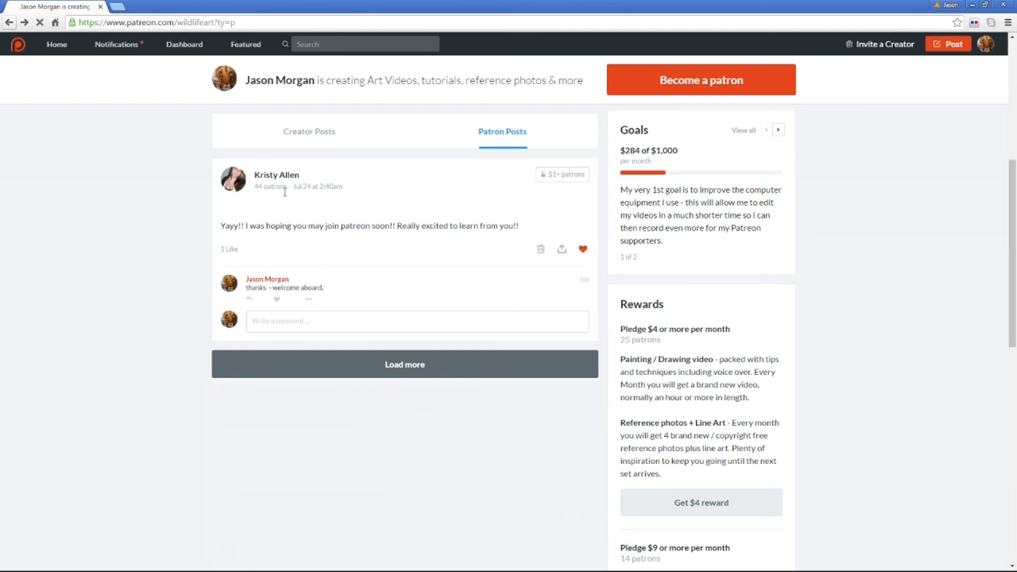
pyautogui.click(308, 130)
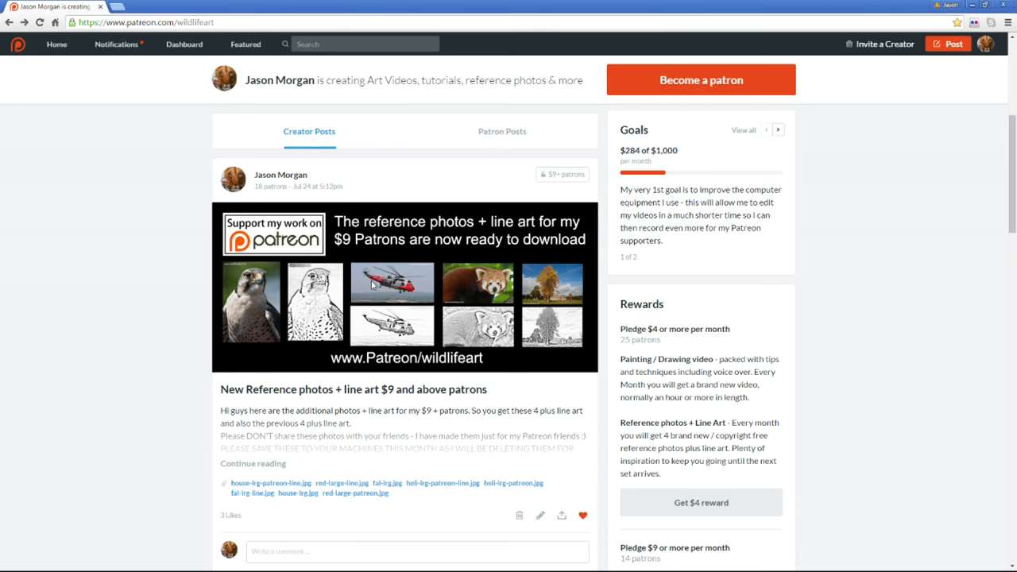
pyautogui.scroll(-3)
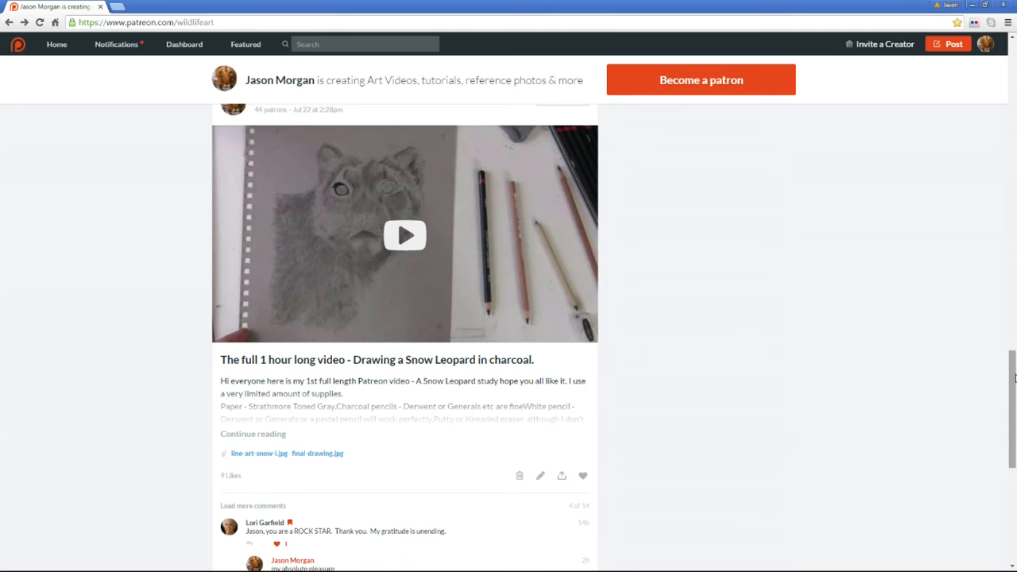
pyautogui.scroll(3)
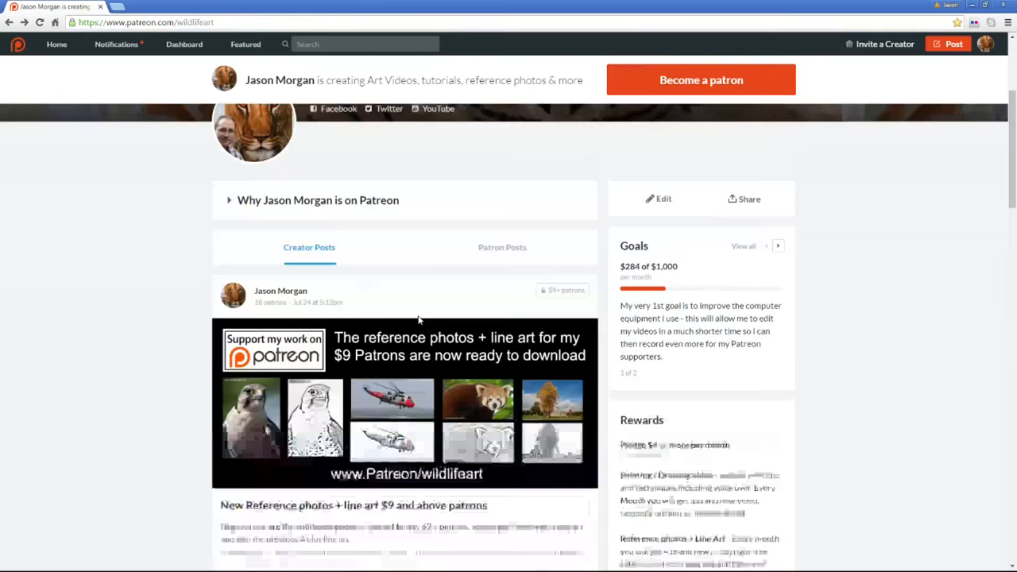